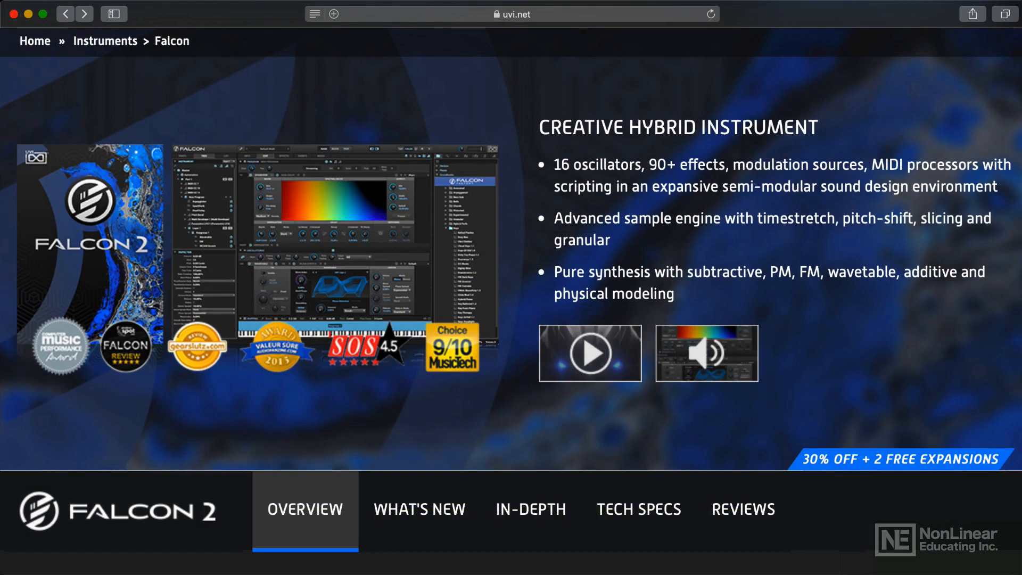
Open the Instruments > Falcon product page on uvi.net in Safari.
left_click(589, 353)
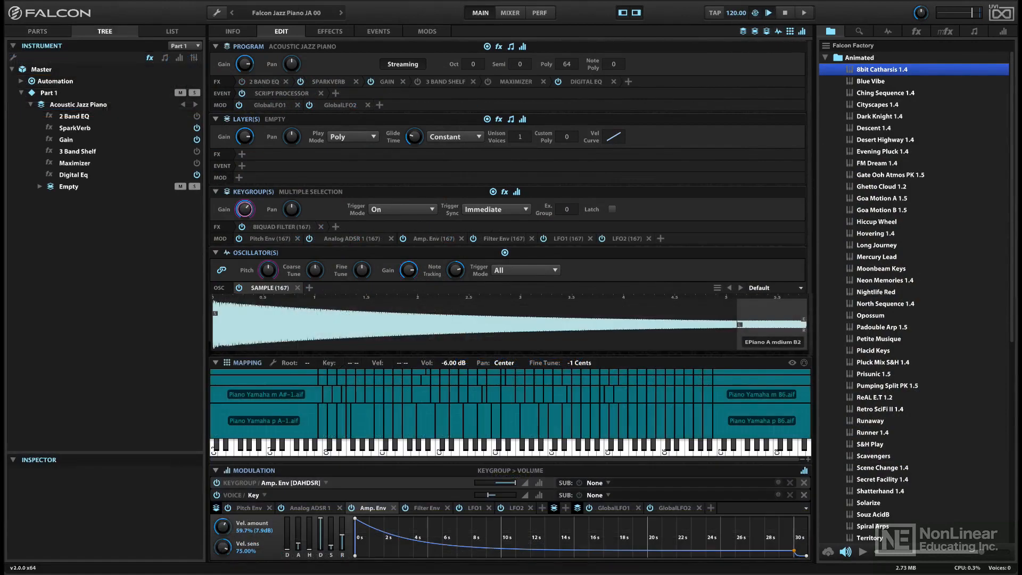
Load the 8bit Catharsis 1.4 preset to view its envelopes, LFO 5, LFO 6 and Multi Envelope 1.
double_click(878, 70)
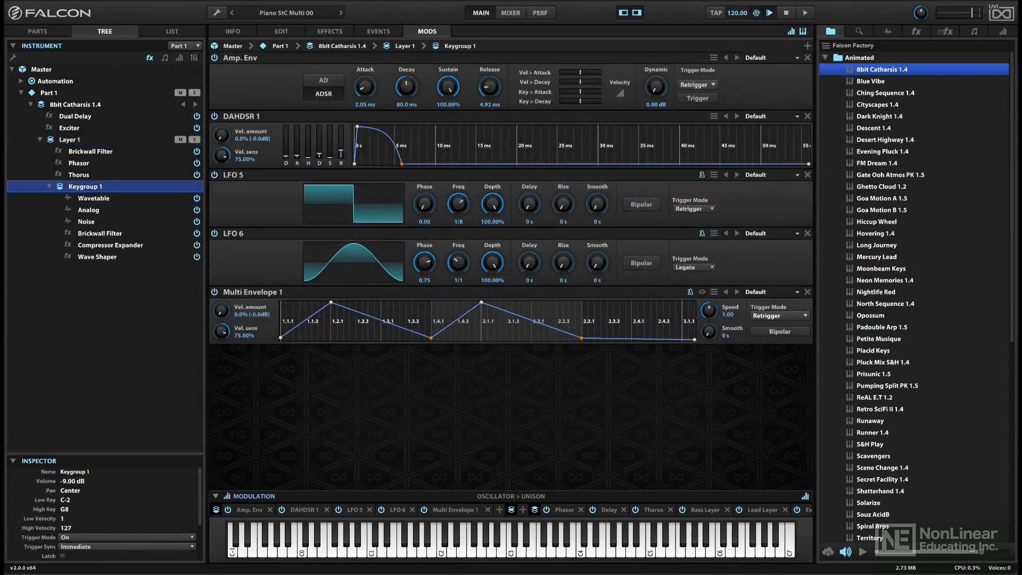
left_click(510, 12)
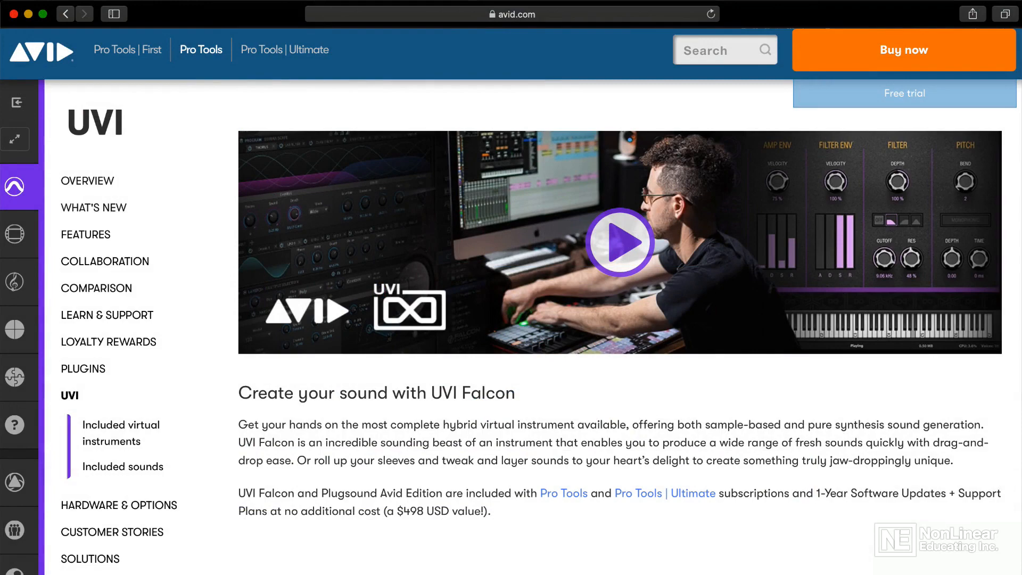
Browse avid.com's Pro Tools UVI page to the 'Create your sound with UVI Falcon' section.
left_click(619, 243)
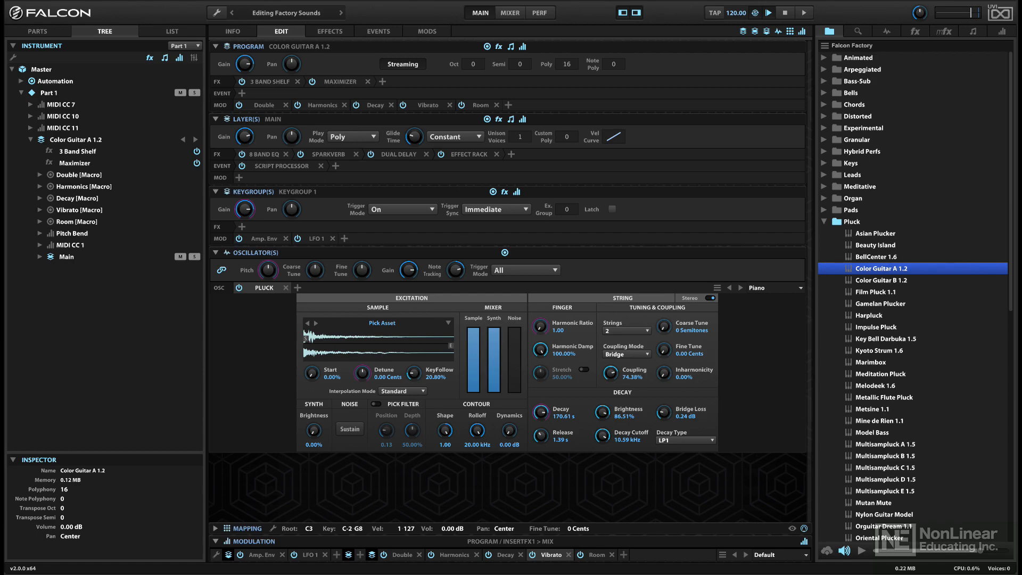
Load 8bit Catharsis and show Layer 1's Brickwall Filter, Phasor and Thorus effects.
double_click(858, 57)
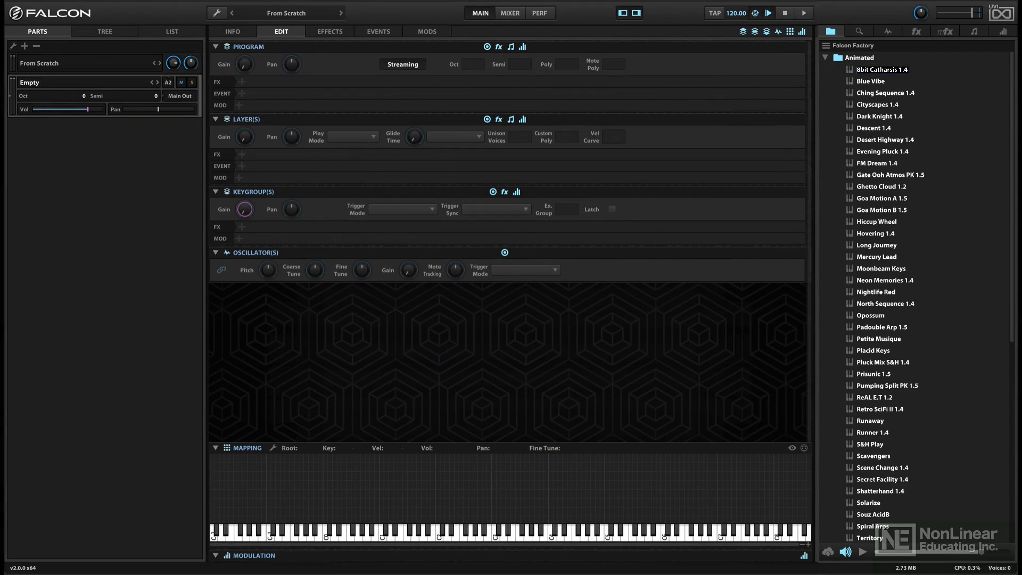
left_click(885, 69)
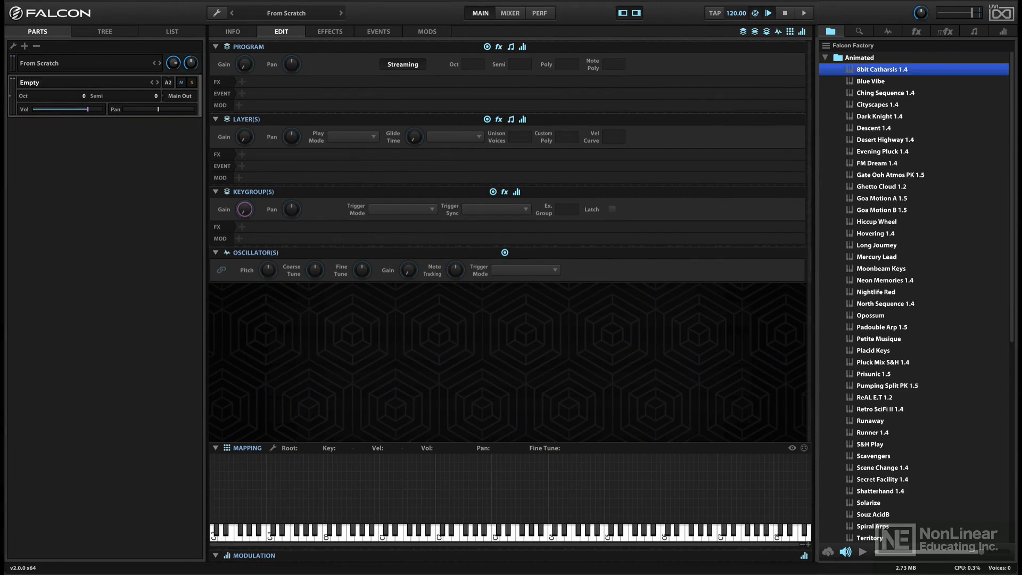
double_click(881, 69)
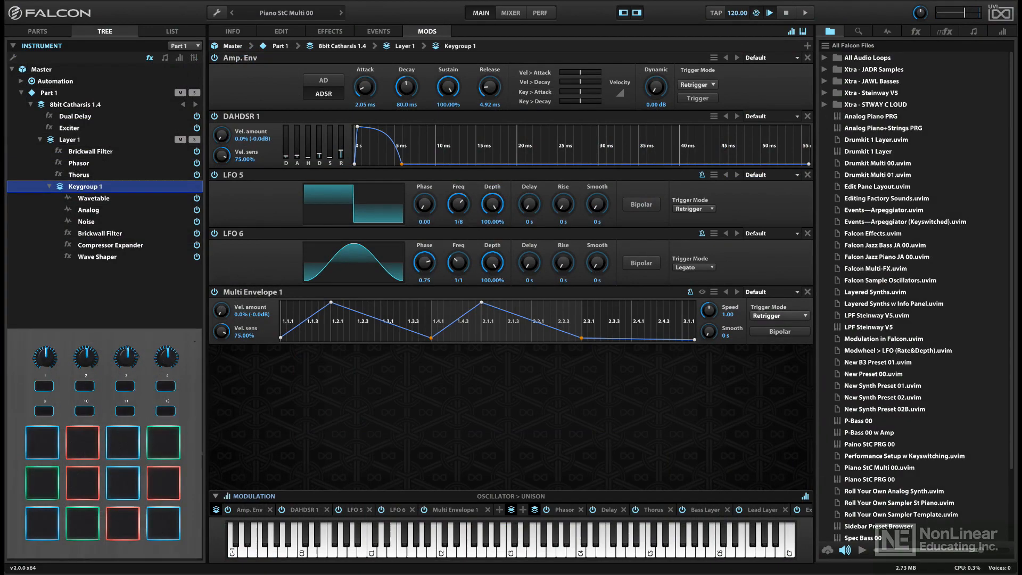
left_click(281, 31)
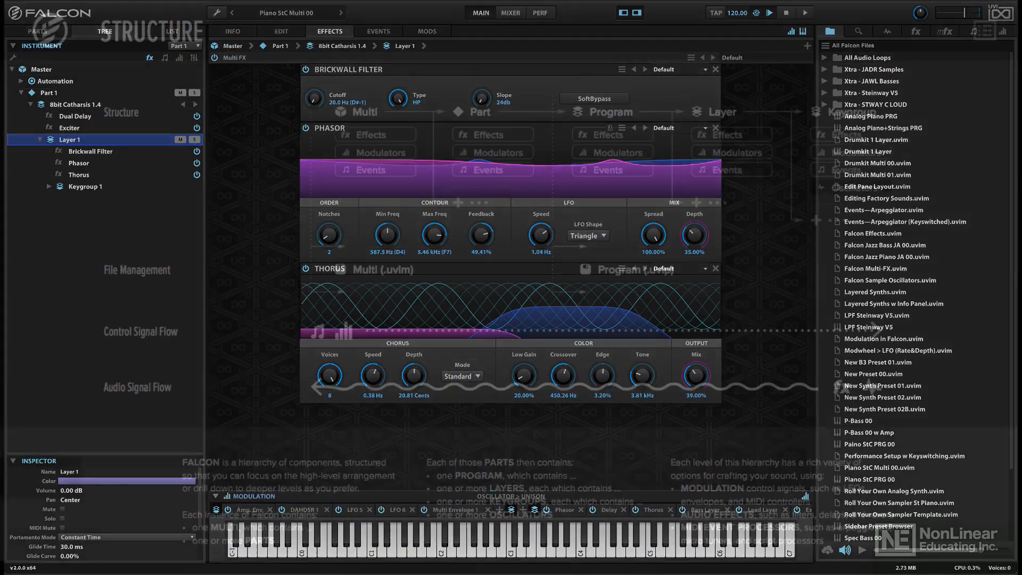
Open the Falcon manual PDF and scroll to its Table of Contents.
left_click(281, 31)
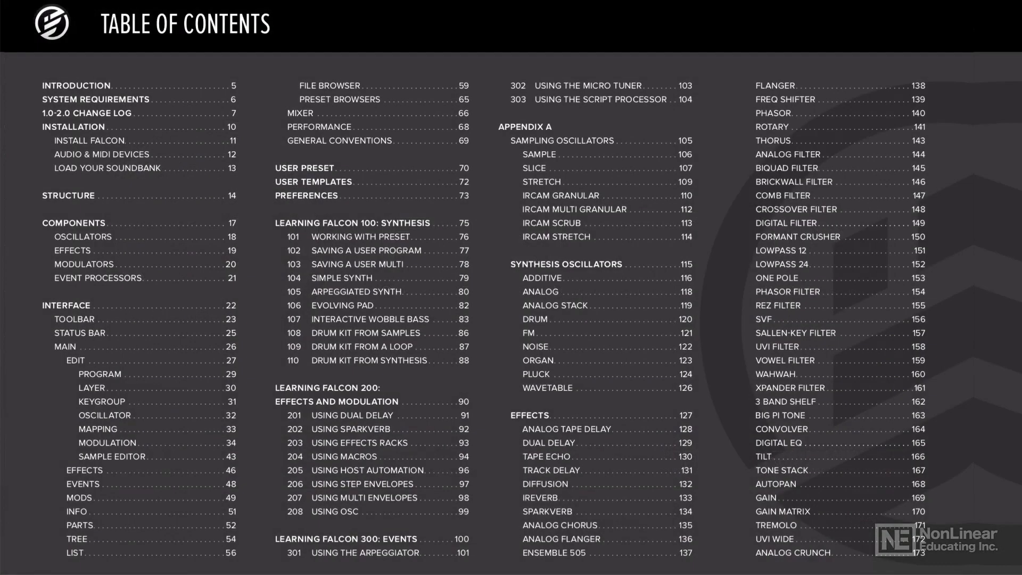
scroll("down", 3)
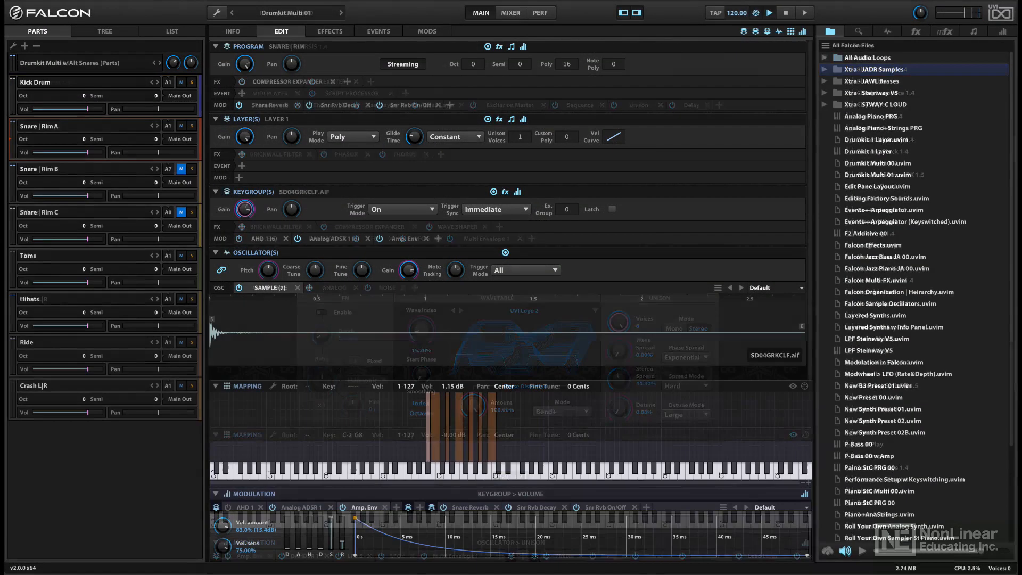
Load the Drumkit Multi w Alt Snares (Parts) multi and show the Orchestra info panel.
left_click(104, 31)
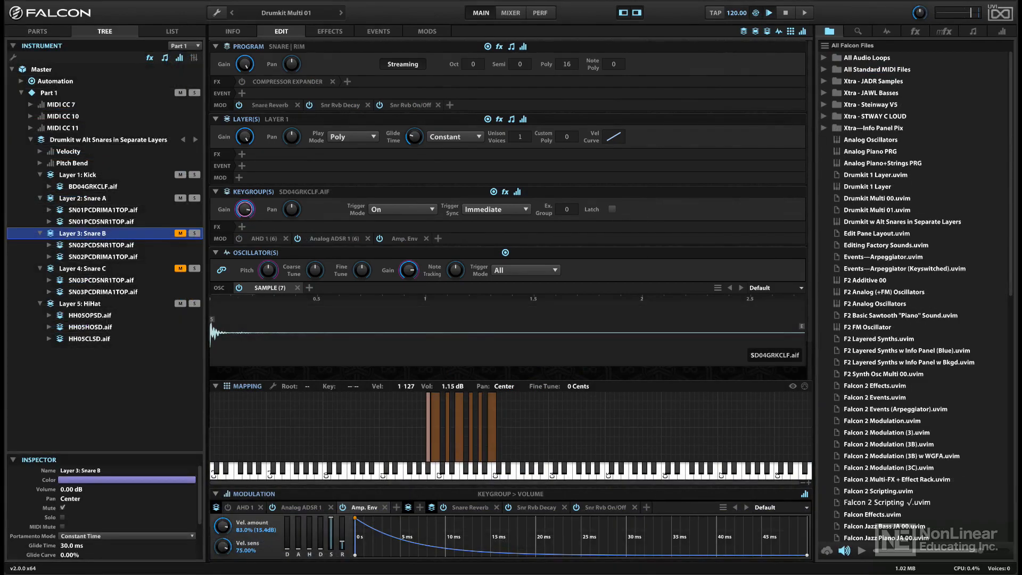
double_click(873, 70)
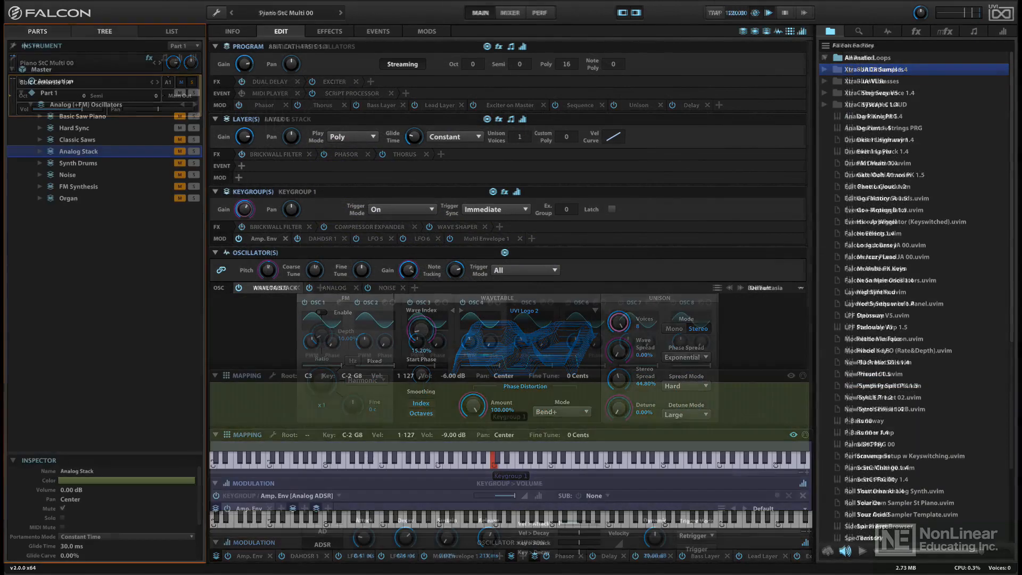
double_click(875, 269)
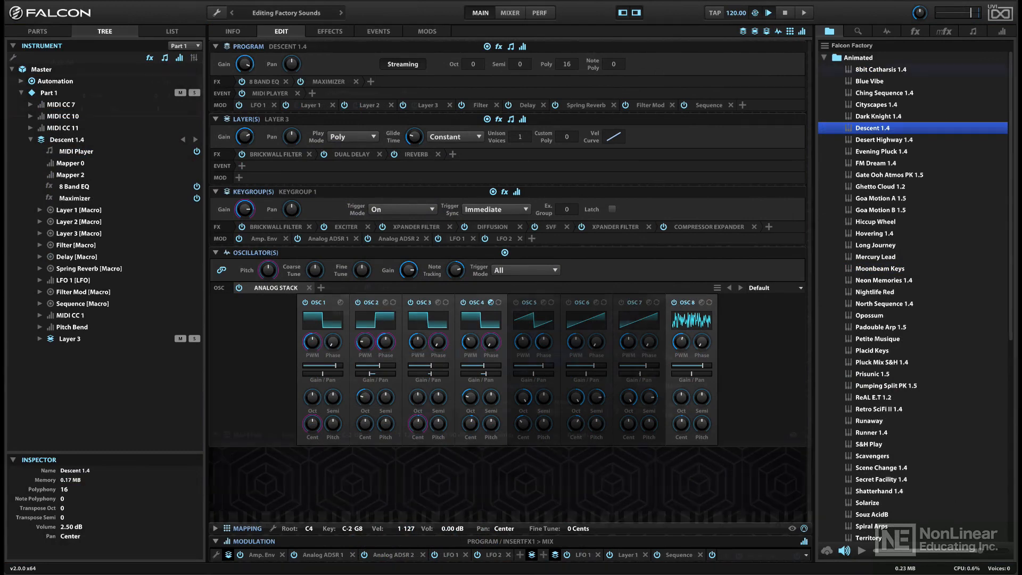
left_click(882, 70)
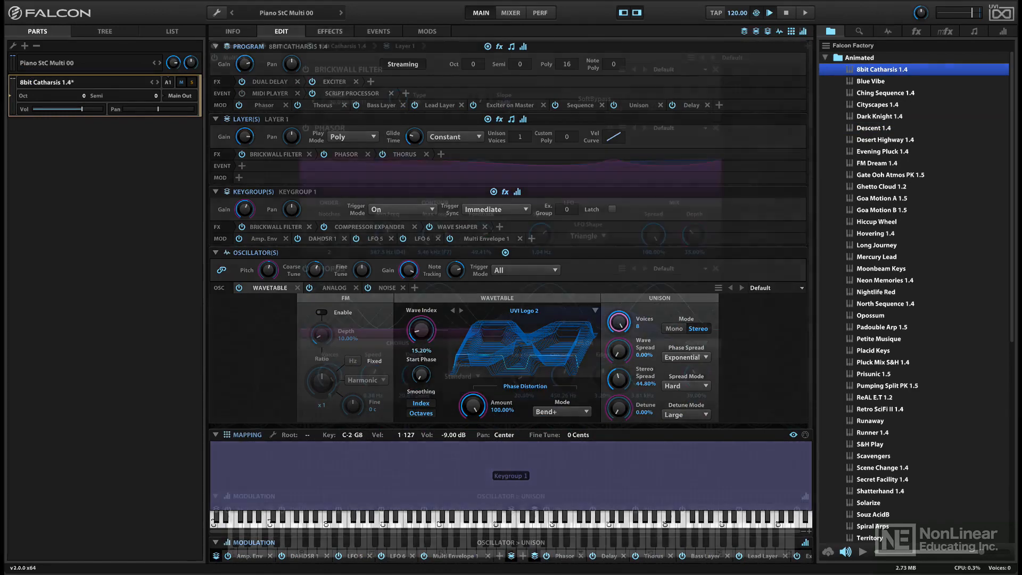
left_click(426, 31)
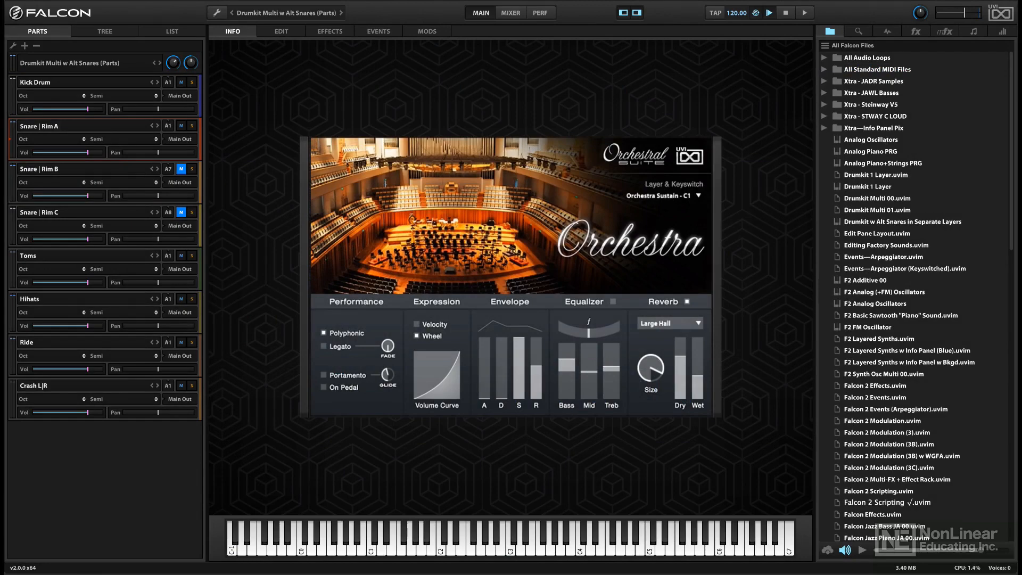
Load Performance Setup w Keyswitching and view its B-1 to E0 key switches in PERF view.
double_click(885, 69)
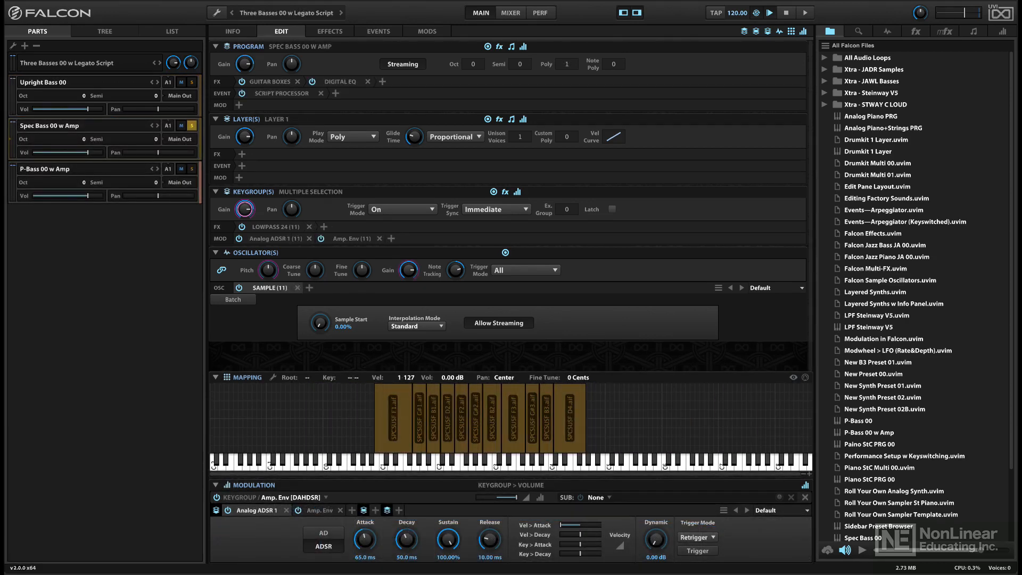
double_click(877, 69)
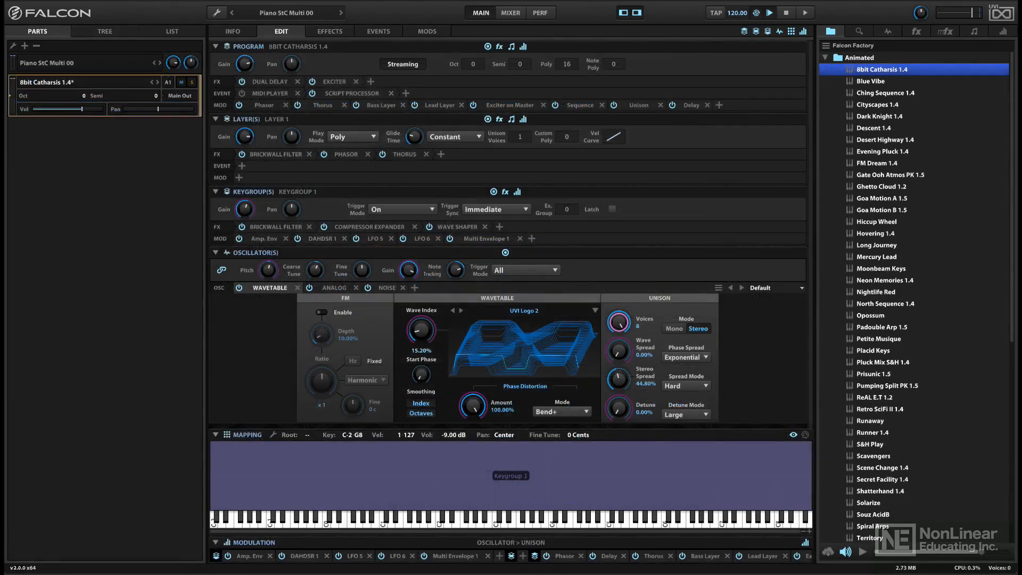
left_click(540, 12)
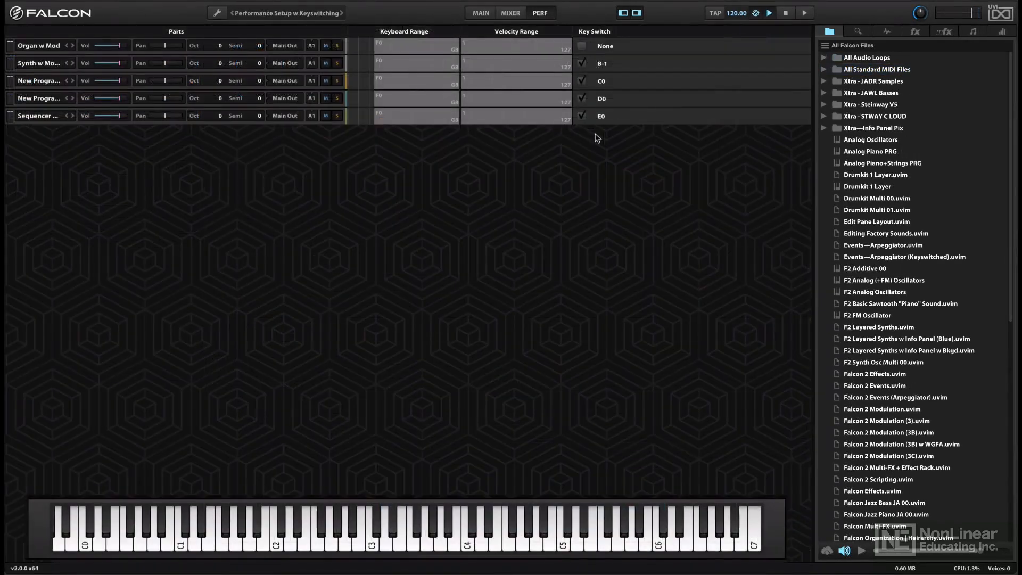